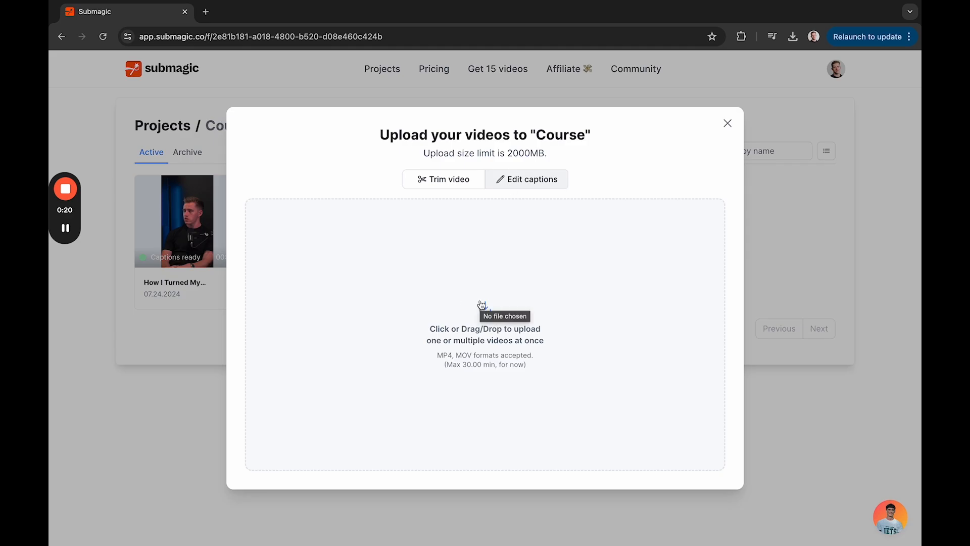
# - Upload the talking-head video file into the Course project and open it in the editor
pyautogui.click(484, 334)
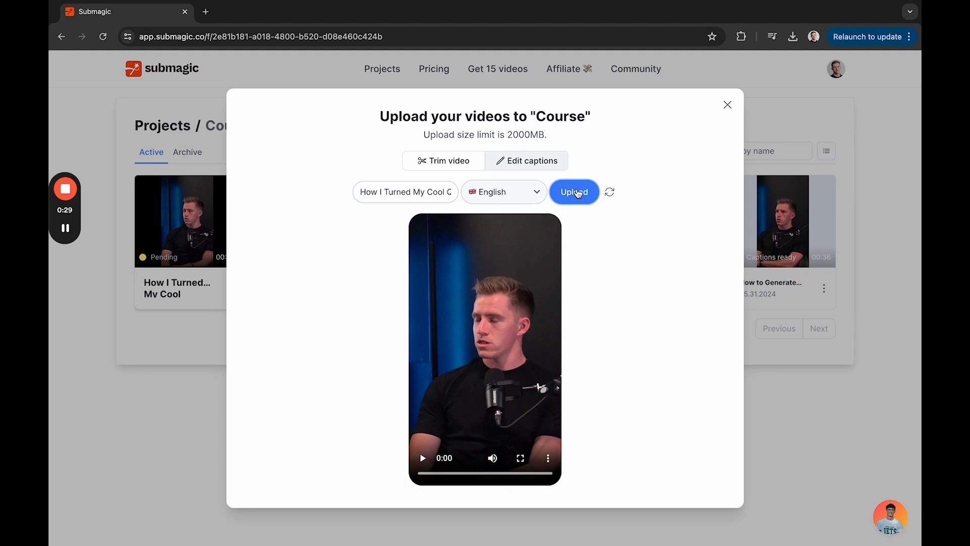
pyautogui.click(574, 192)
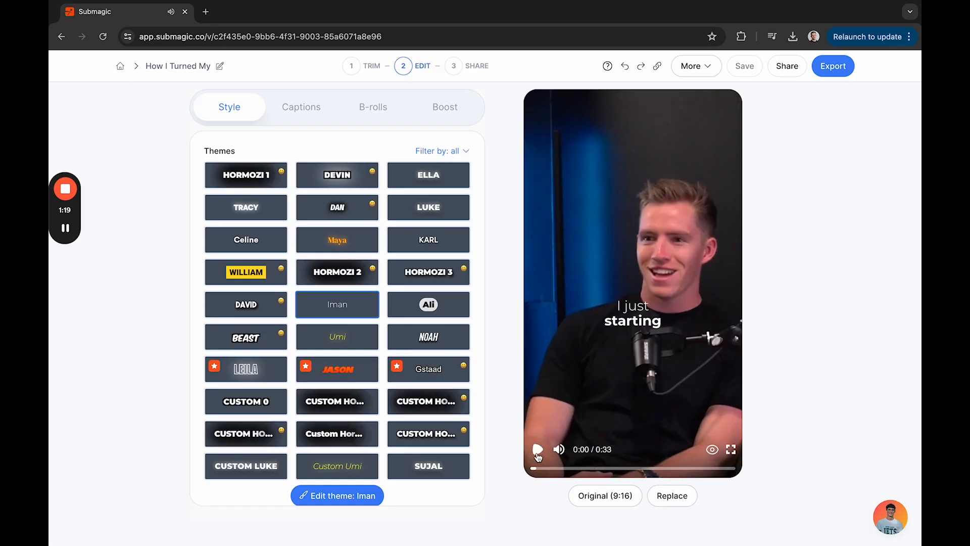
pyautogui.click(246, 175)
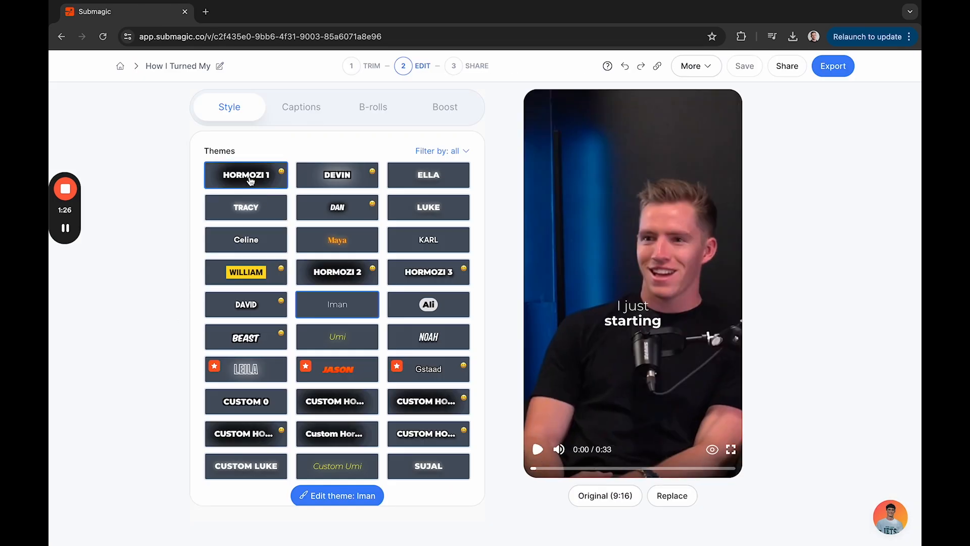
pyautogui.click(337, 174)
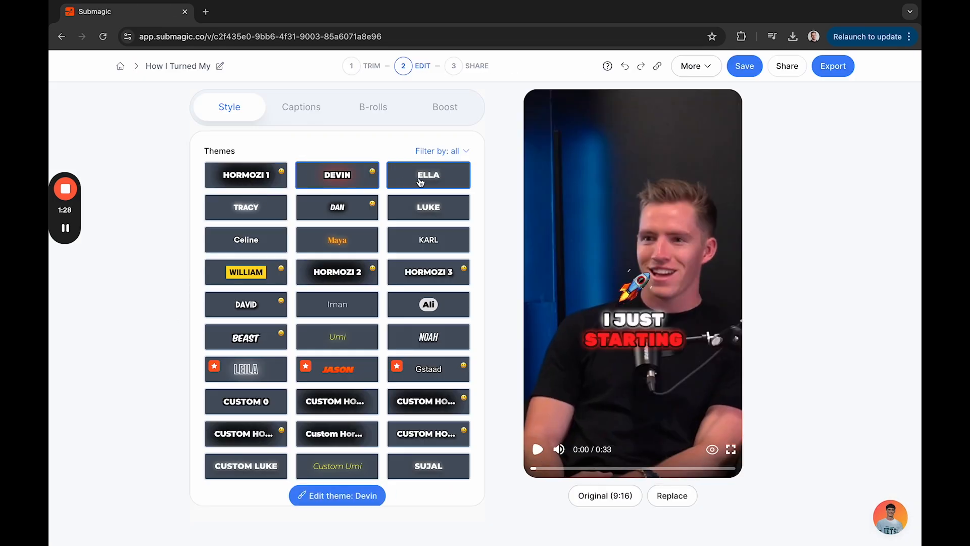
pyautogui.click(337, 240)
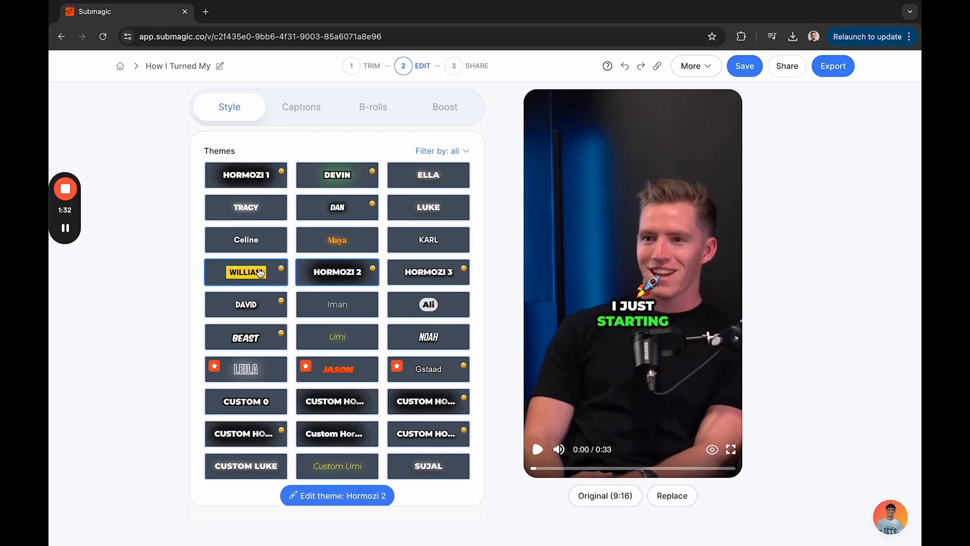
pyautogui.click(246, 304)
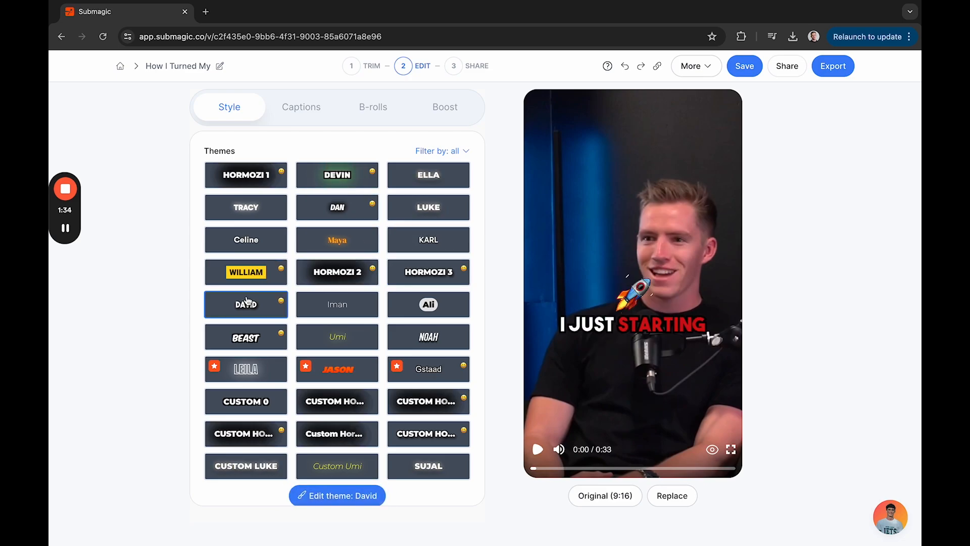
pyautogui.moveTo(337, 297)
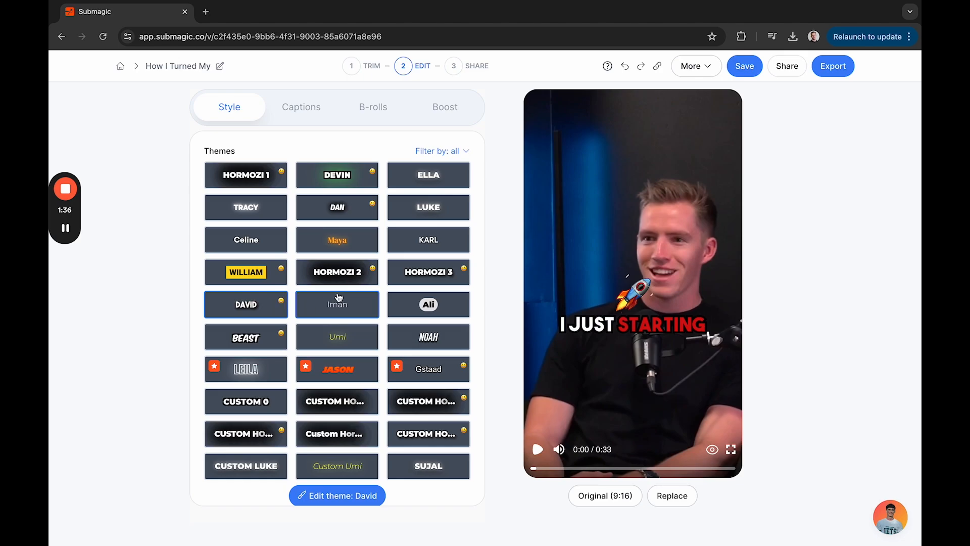
pyautogui.click(337, 304)
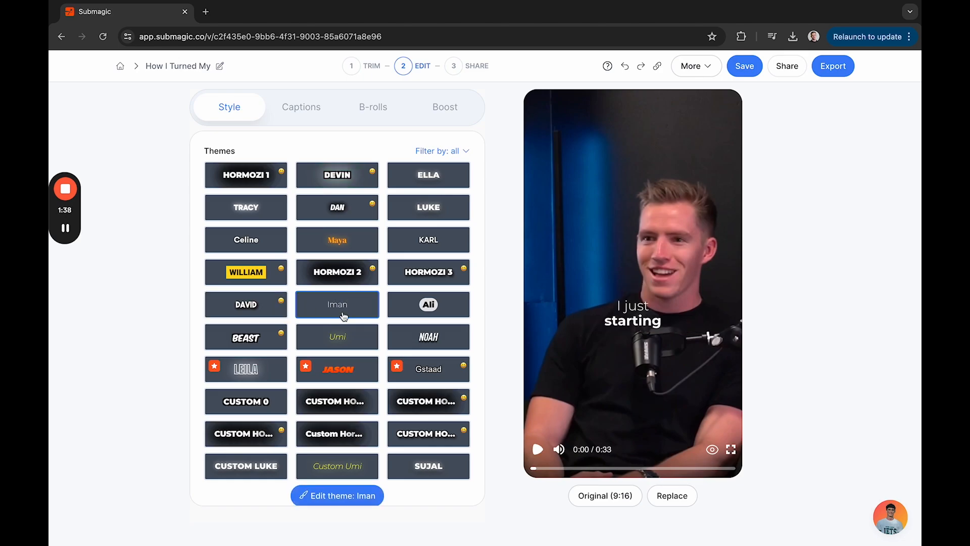
# - Resize the Iman captions to 28 px and move them to 45% Position Y
pyautogui.scroll(-3)
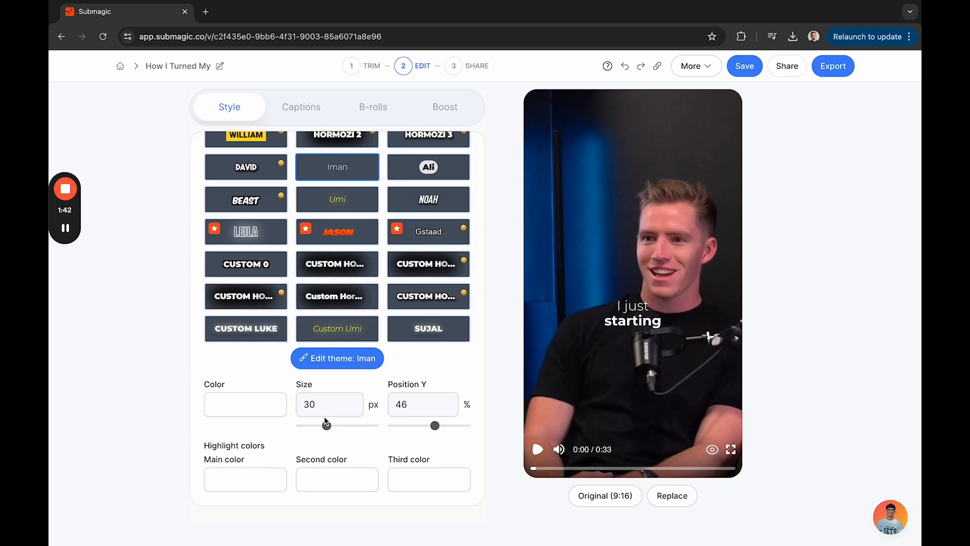
pyautogui.moveTo(326, 425); pyautogui.dragTo(365, 425)
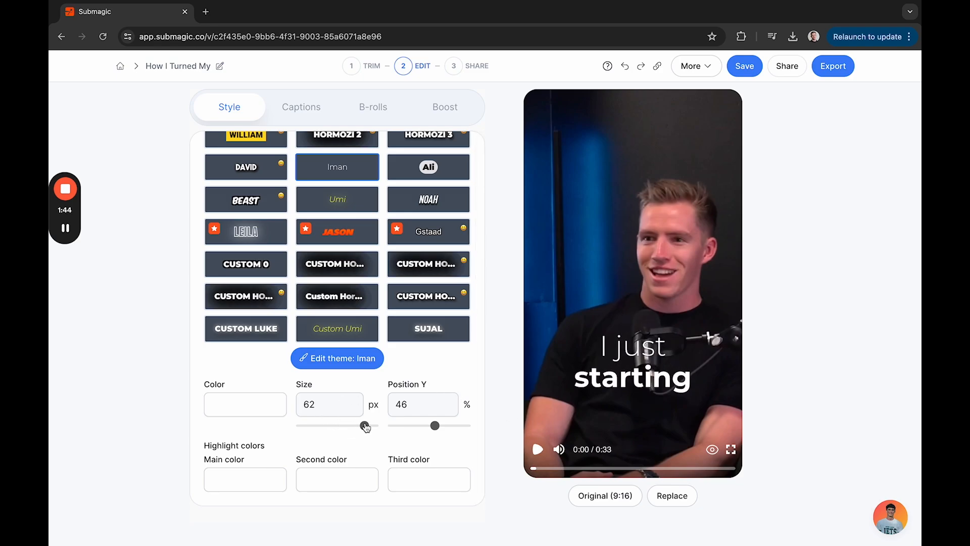
pyautogui.moveTo(364, 425); pyautogui.dragTo(312, 425)
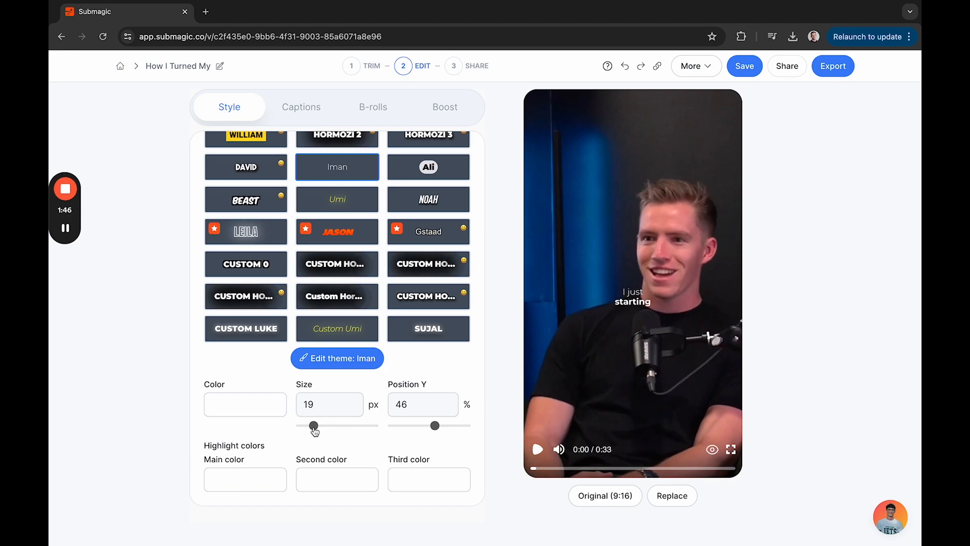
pyautogui.moveTo(314, 426); pyautogui.dragTo(323, 426)
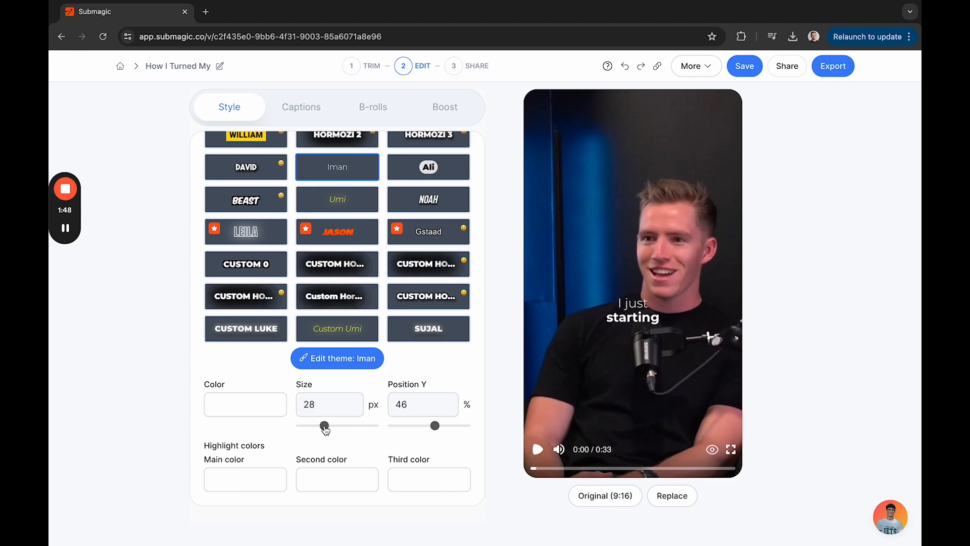
pyautogui.moveTo(434, 427)
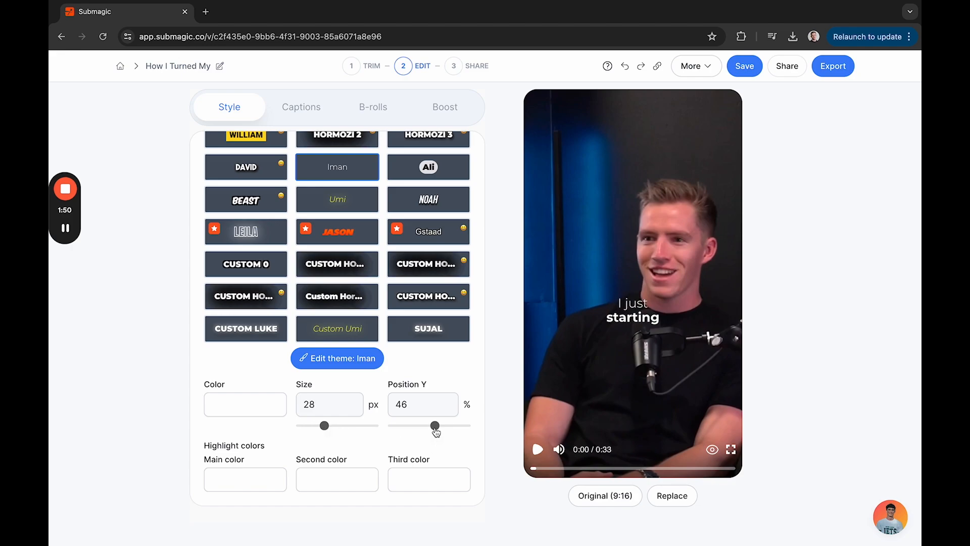
pyautogui.moveTo(435, 425); pyautogui.dragTo(399, 425)
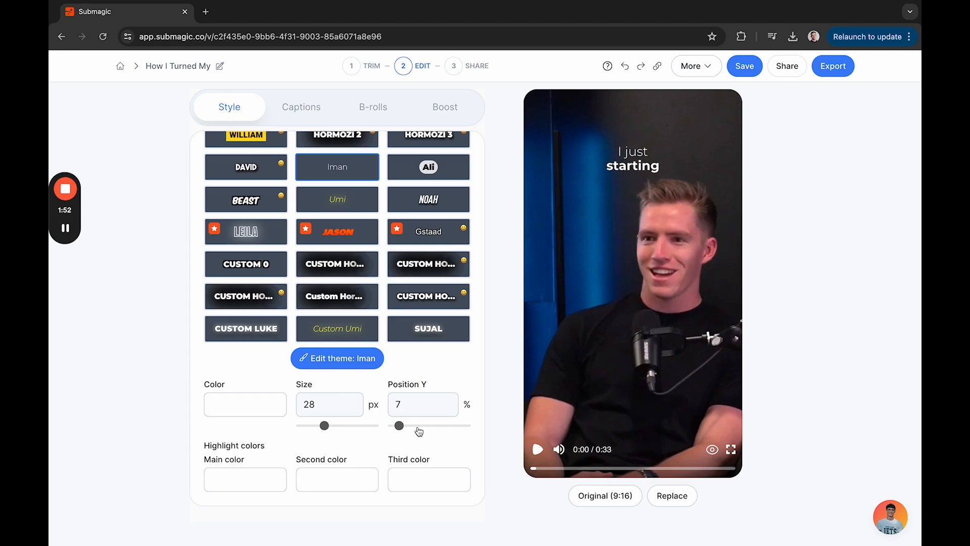
pyautogui.moveTo(399, 425); pyautogui.dragTo(434, 425)
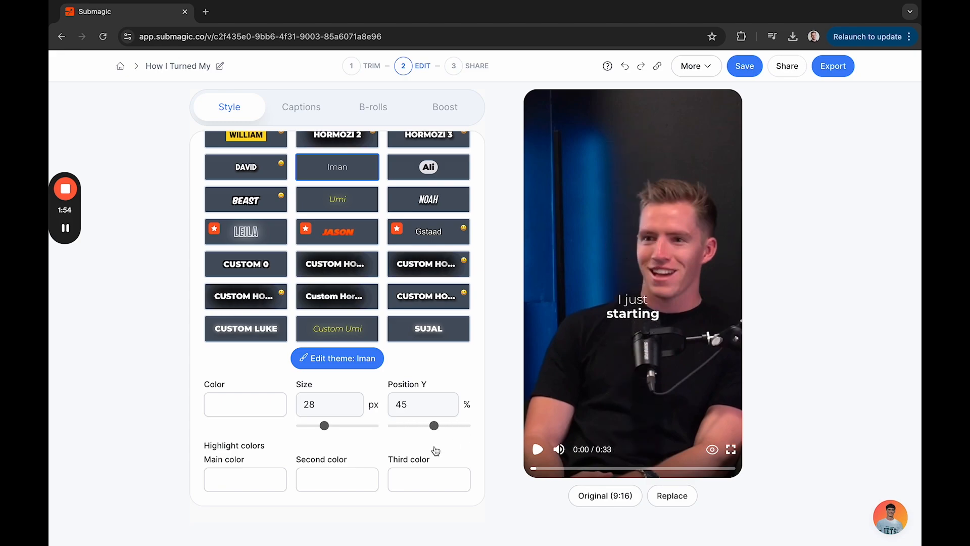
pyautogui.moveTo(433, 425); pyautogui.dragTo(437, 425)
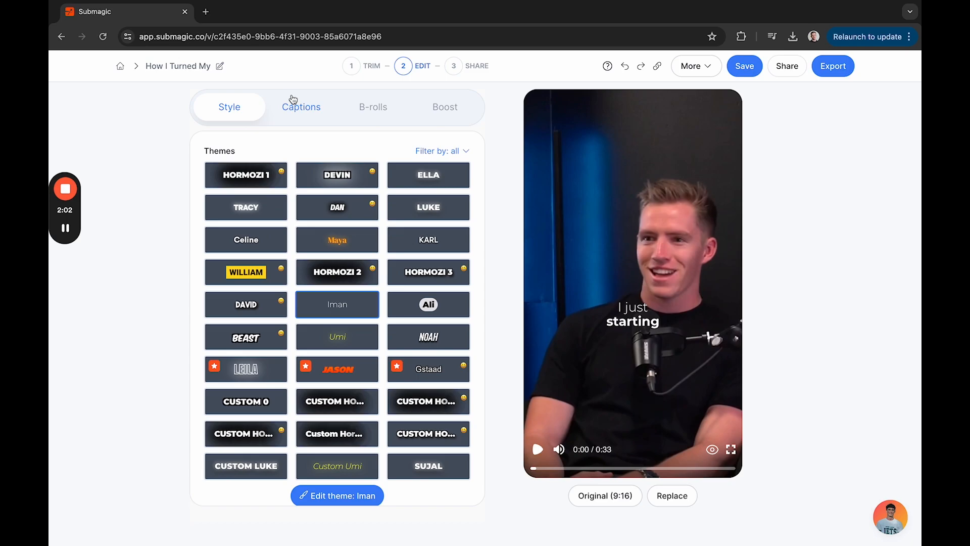
# - Scroll through the Captions transcript and delete the 'Um' filler line
pyautogui.click(301, 107)
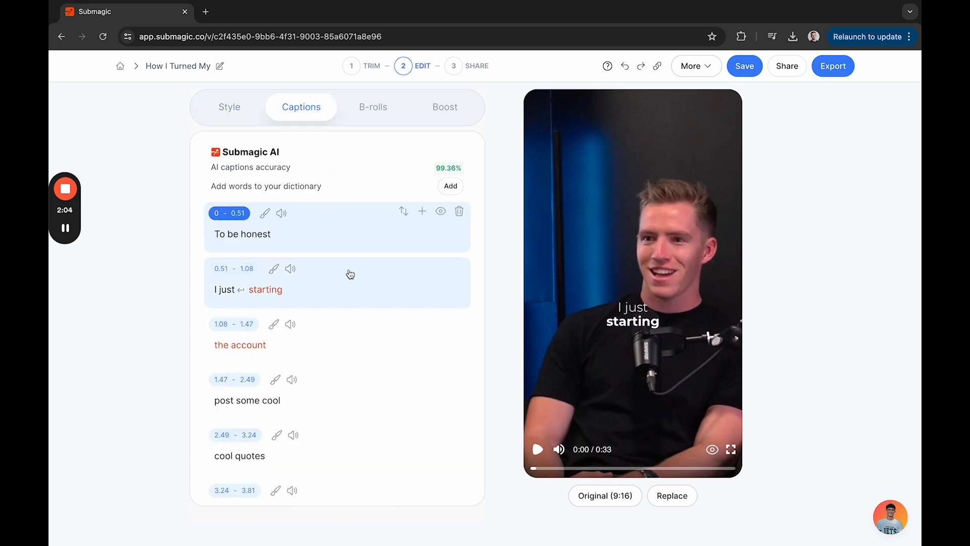
pyautogui.moveTo(258, 264)
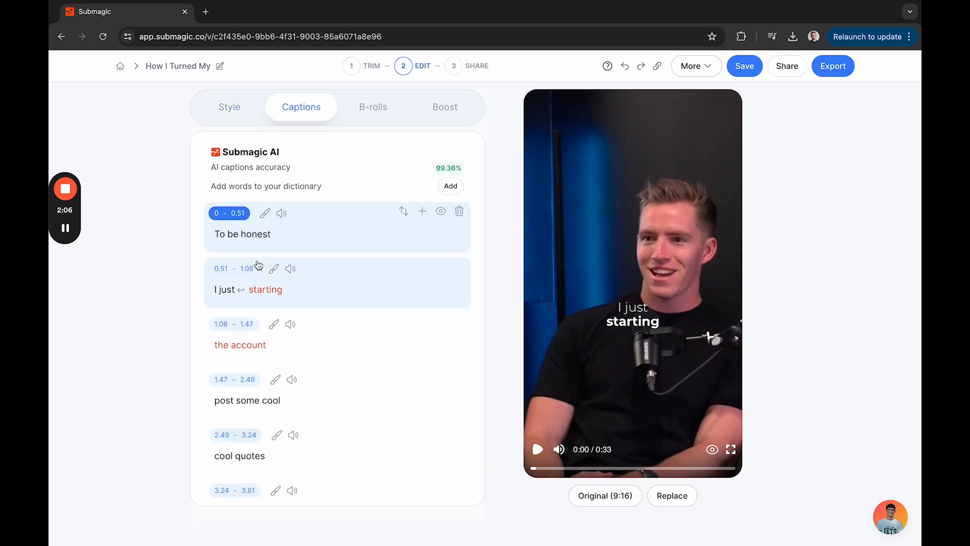
pyautogui.moveTo(370, 296)
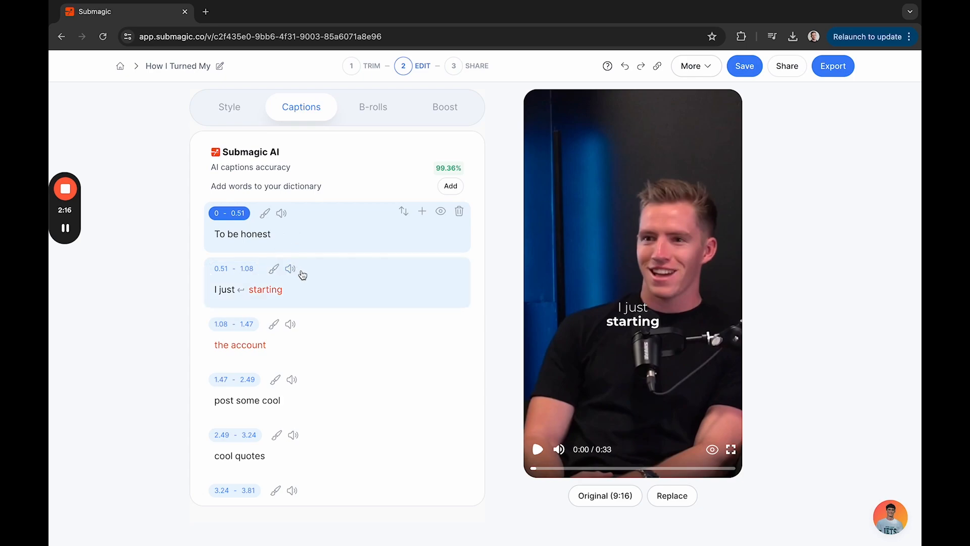
pyautogui.scroll(-3)
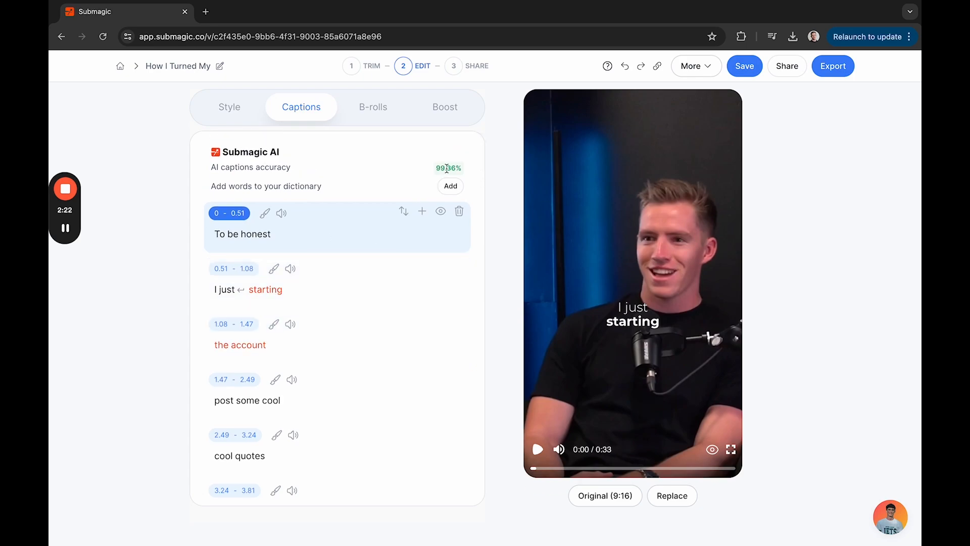
pyautogui.scroll(-3)
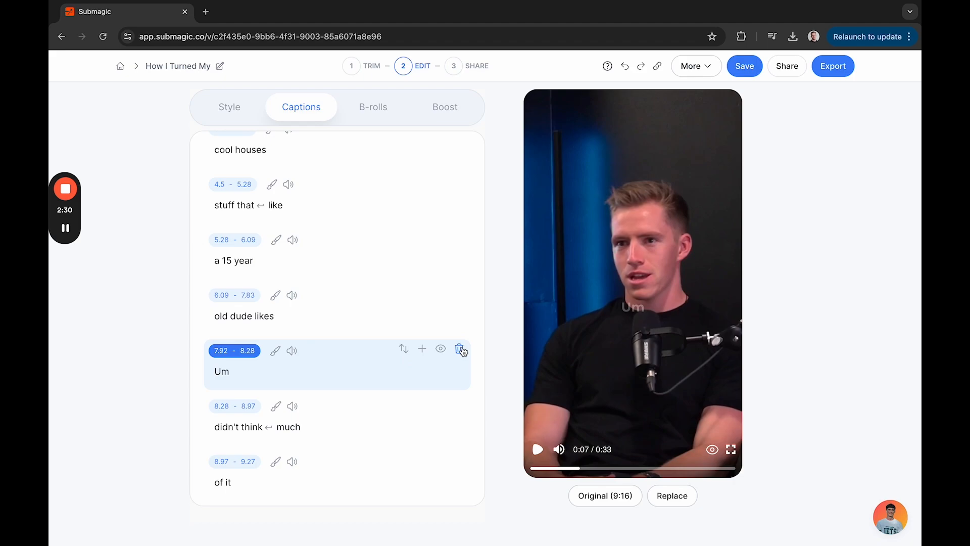
pyautogui.click(461, 349)
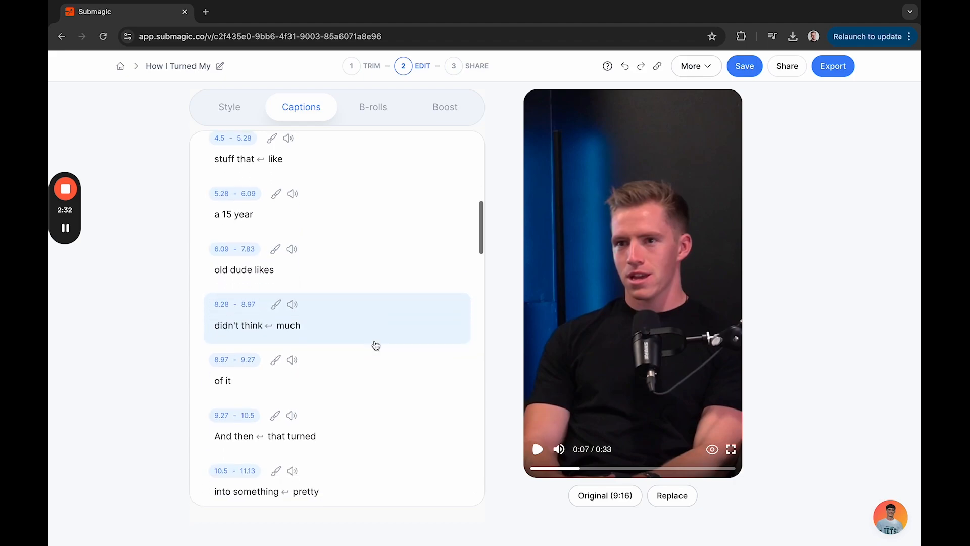
pyautogui.scroll(-3)
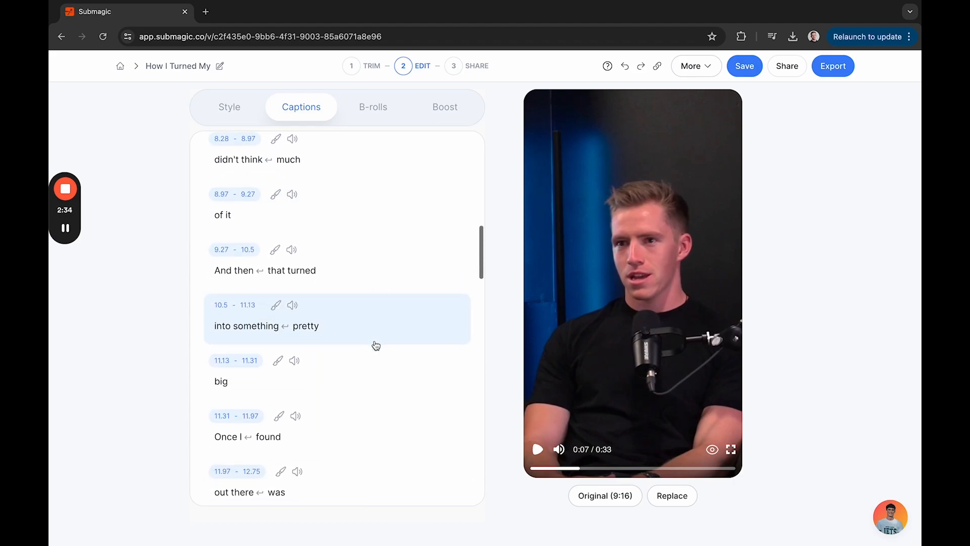
pyautogui.scroll(-3)
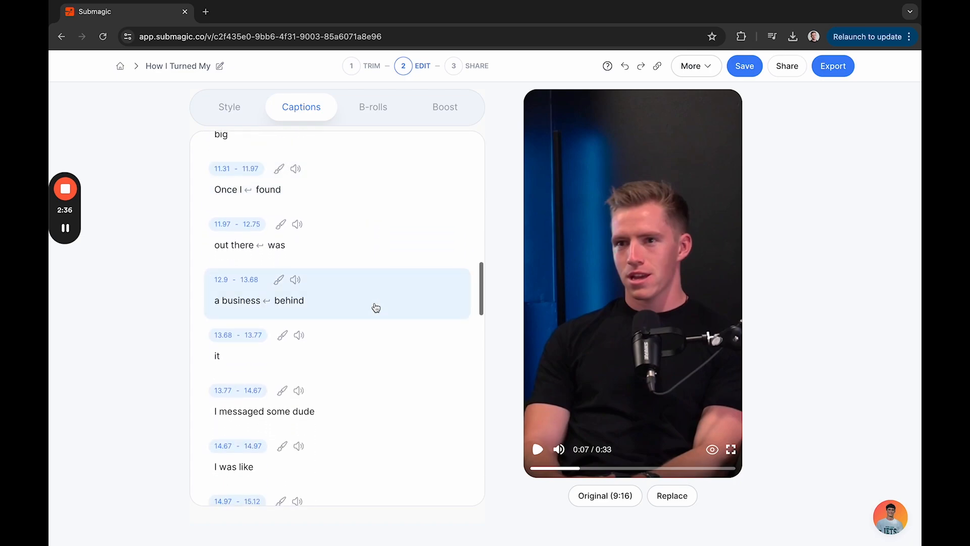
pyautogui.scroll(-3)
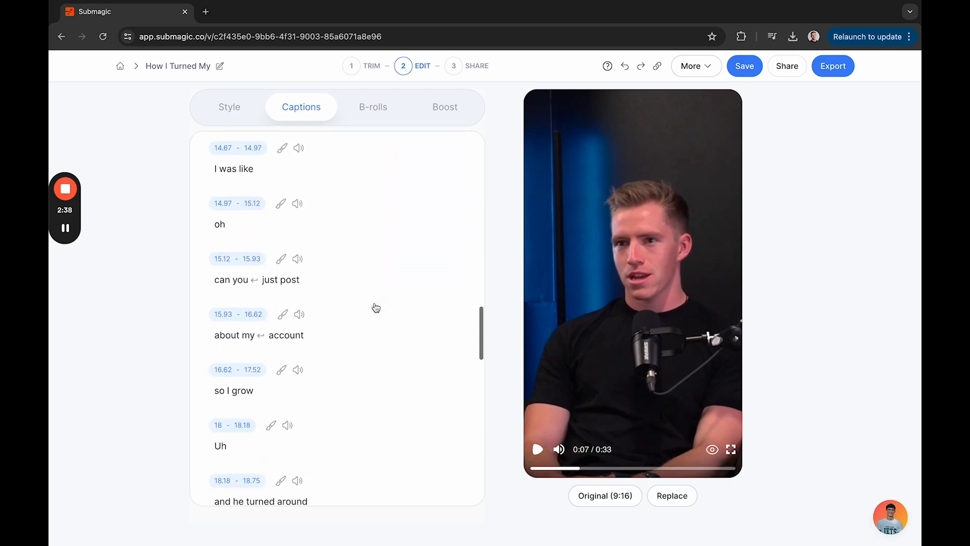
pyautogui.scroll(-3)
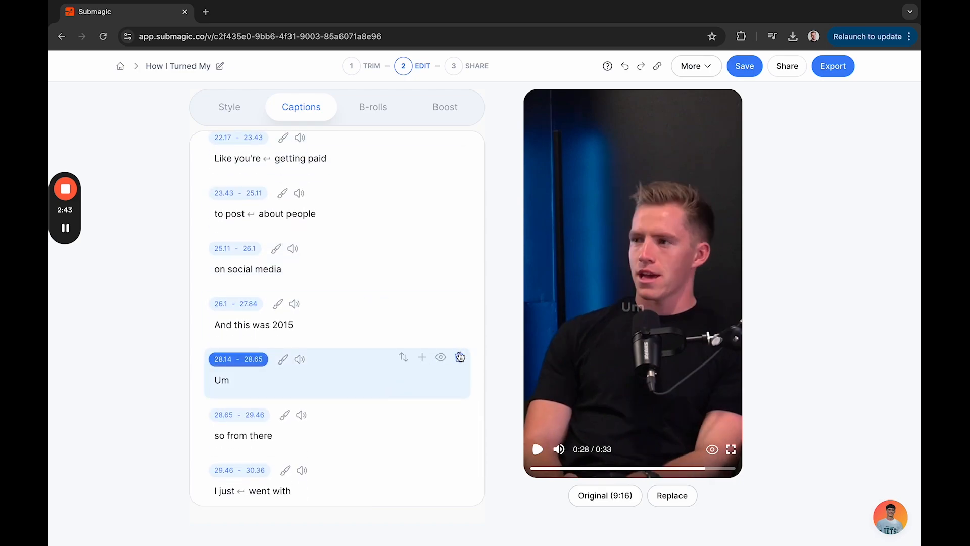
pyautogui.scroll(-3)
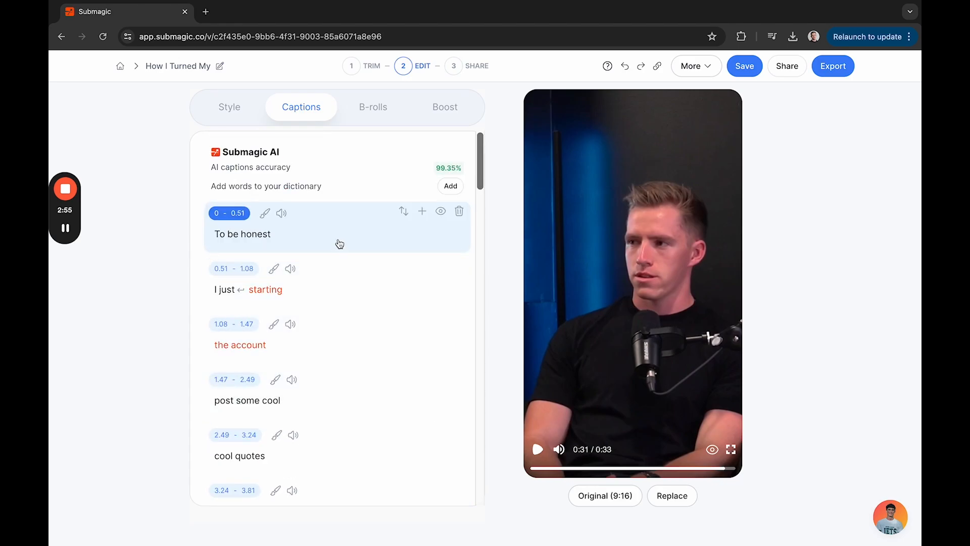
pyautogui.moveTo(374, 115)
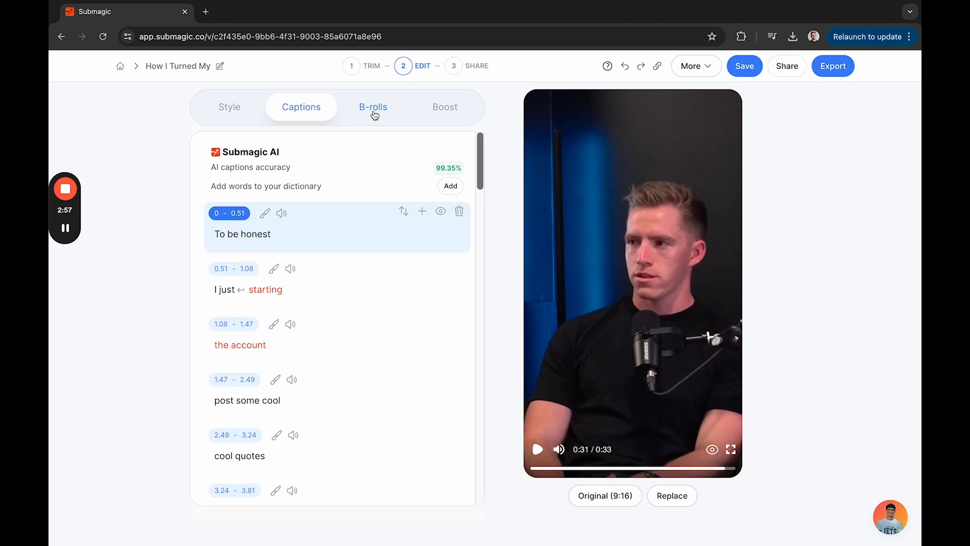
# - Look over the B-roll auto zoom options and the AI Boost features, all off
pyautogui.click(373, 106)
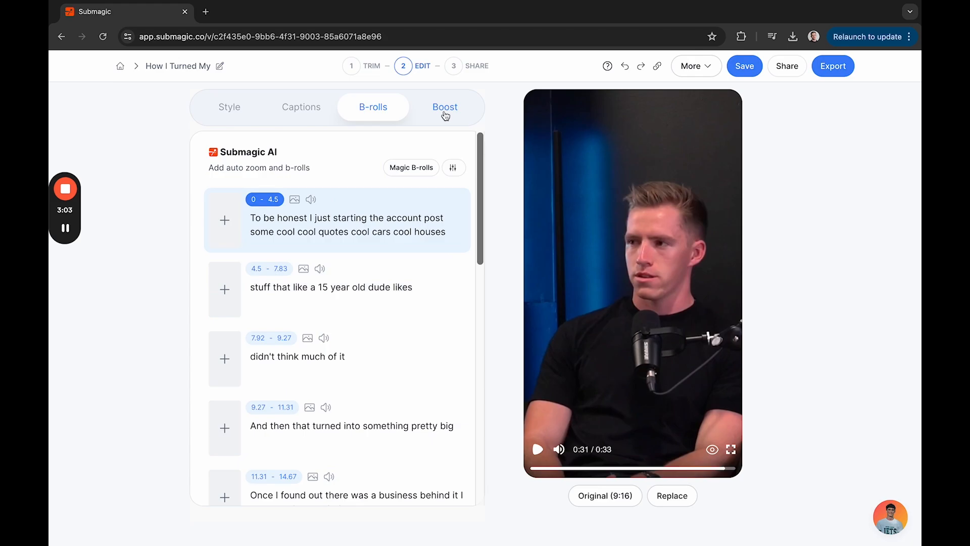
pyautogui.click(445, 106)
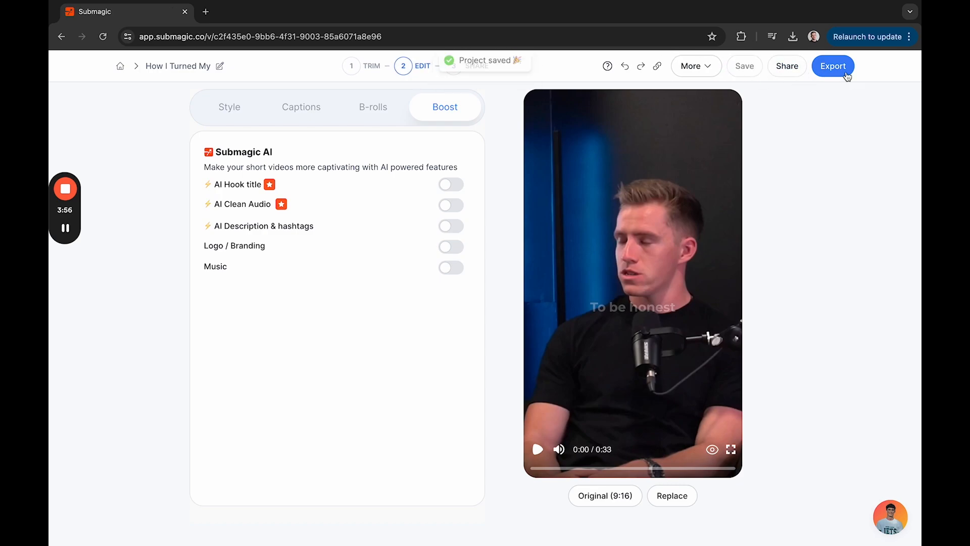
# - Export the video at Standard 1080p quality and 60 FPS
pyautogui.click(834, 66)
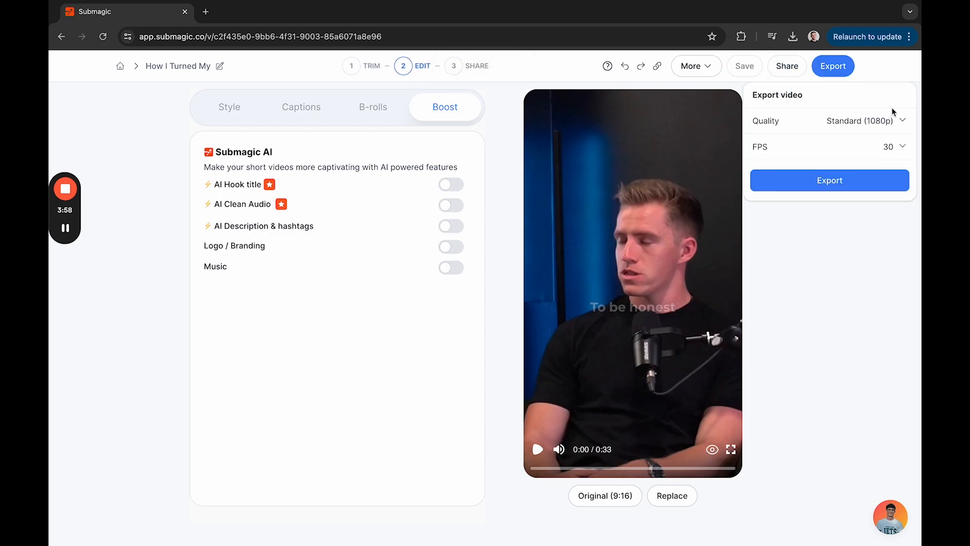
pyautogui.click(830, 179)
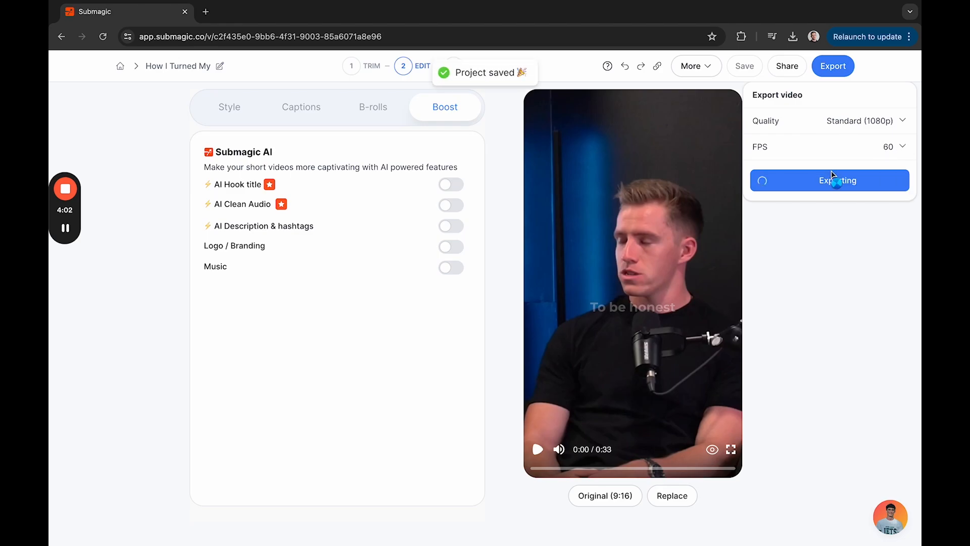